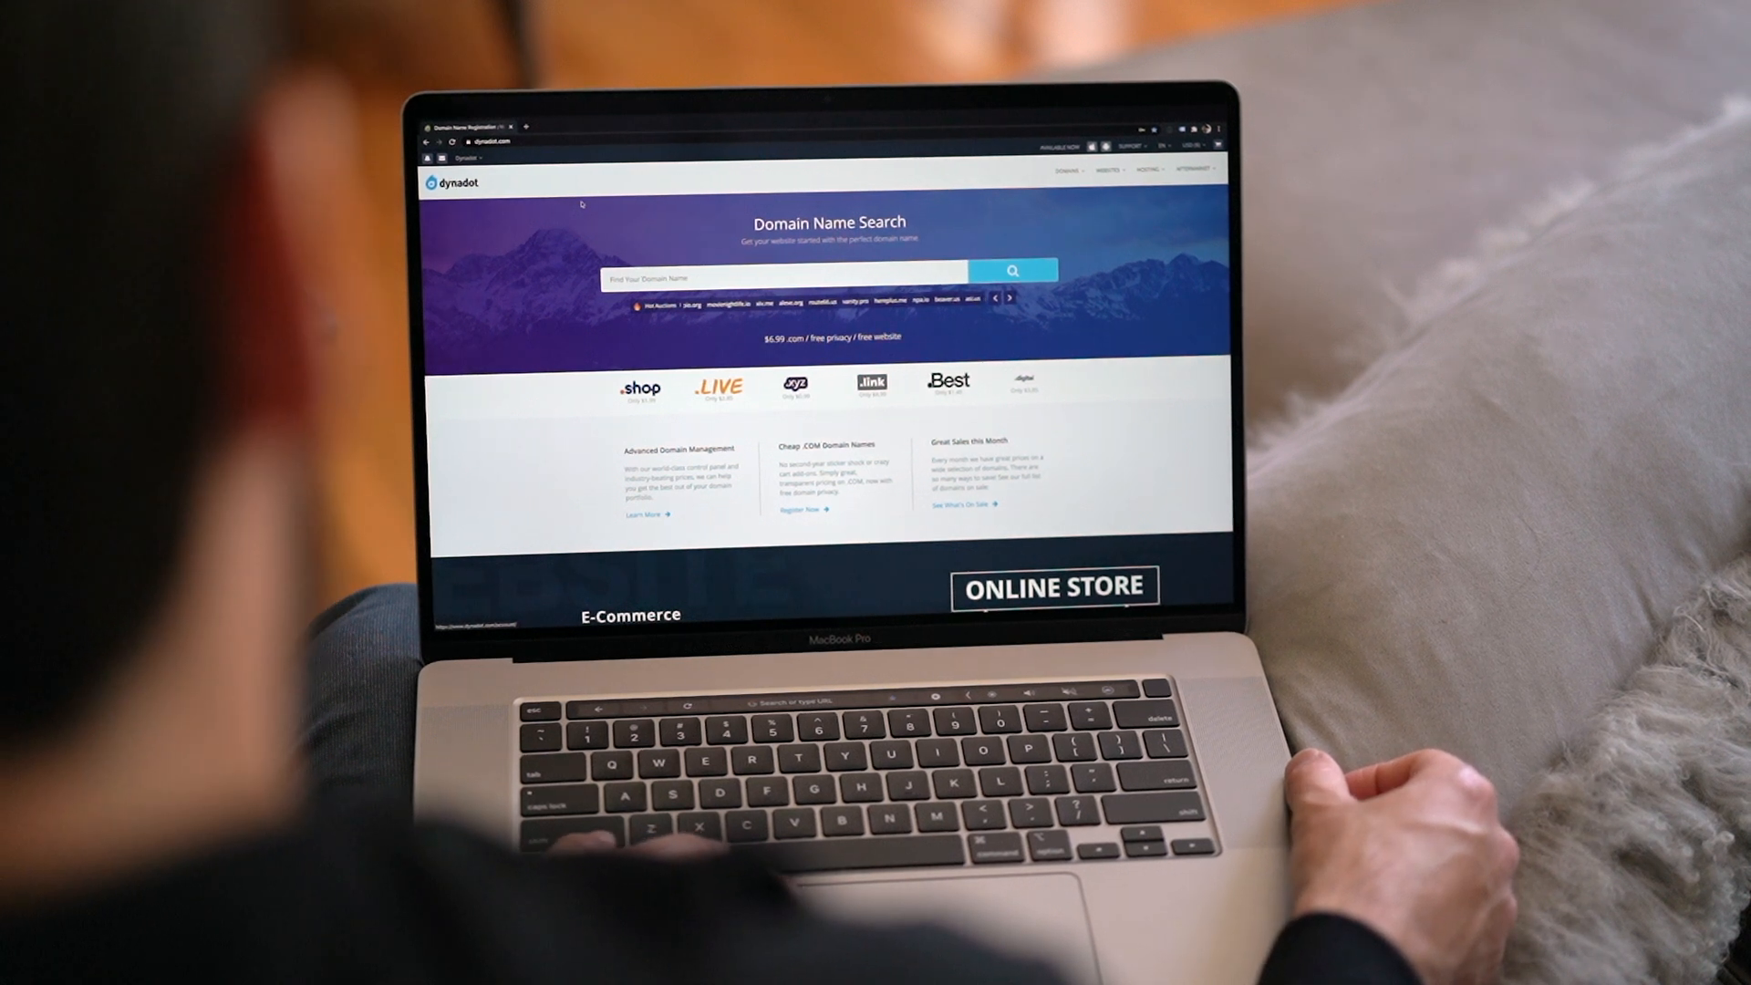
Step: Navigate to My Websites in the account and begin editing the 'New Site' website
left_click(131, 26)
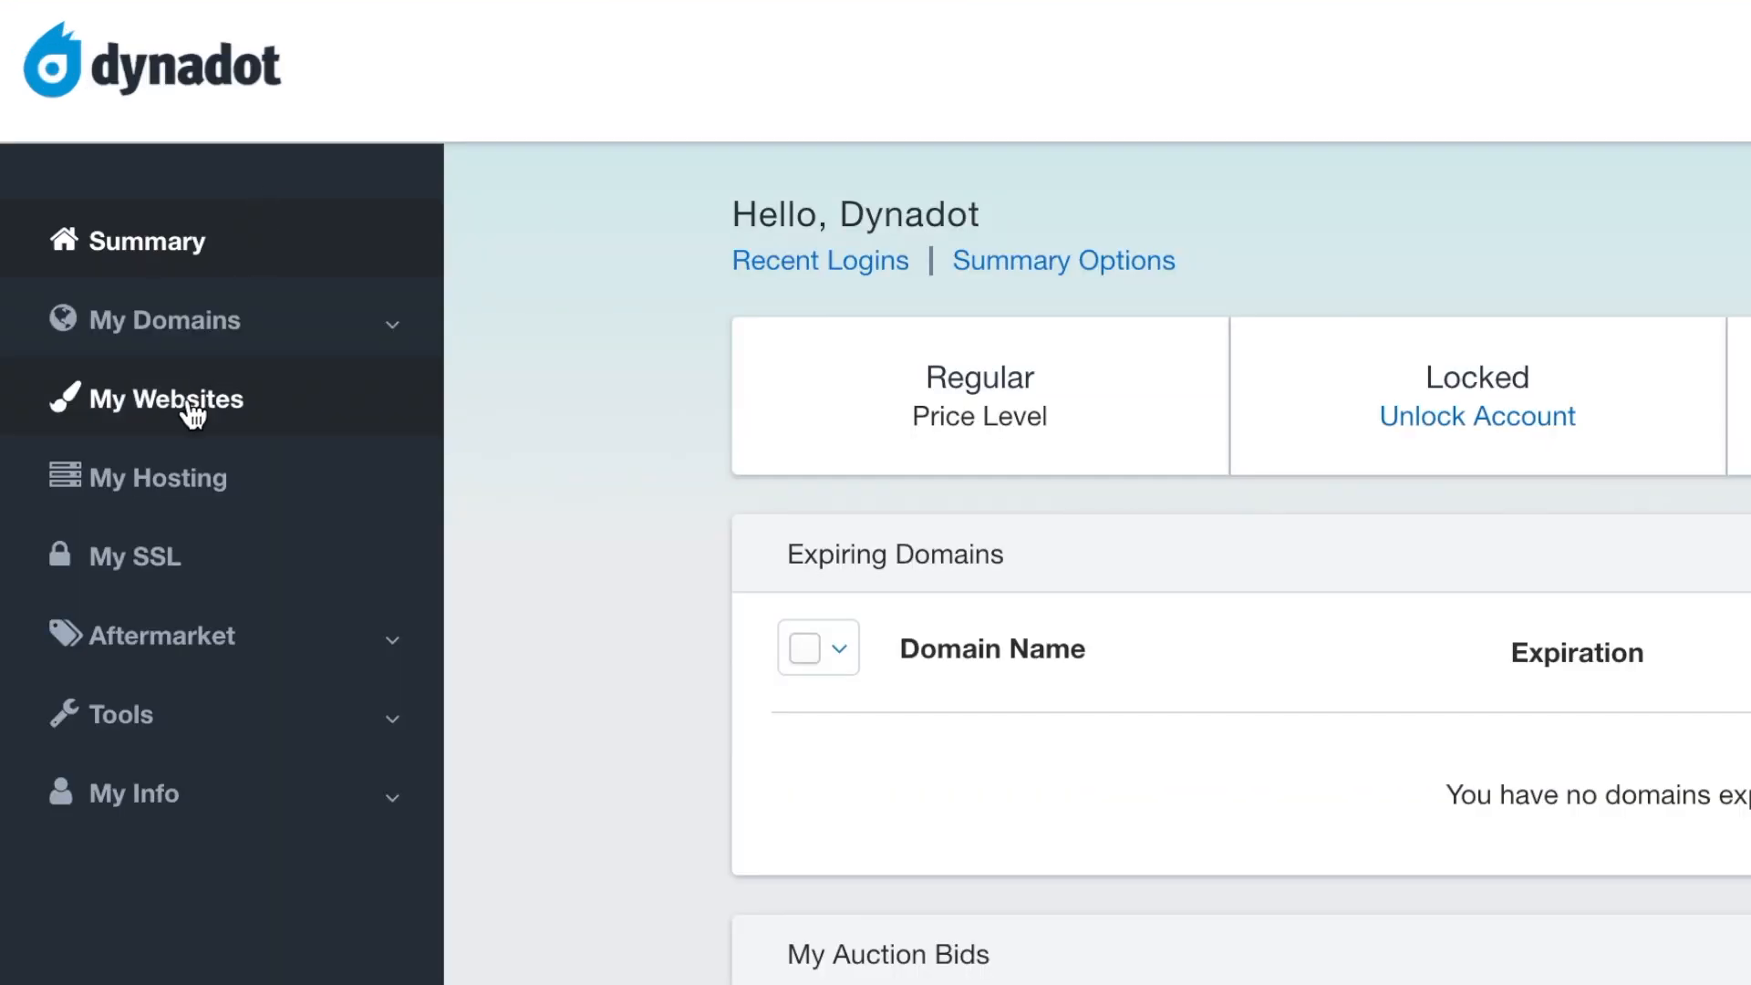
left_click(168, 399)
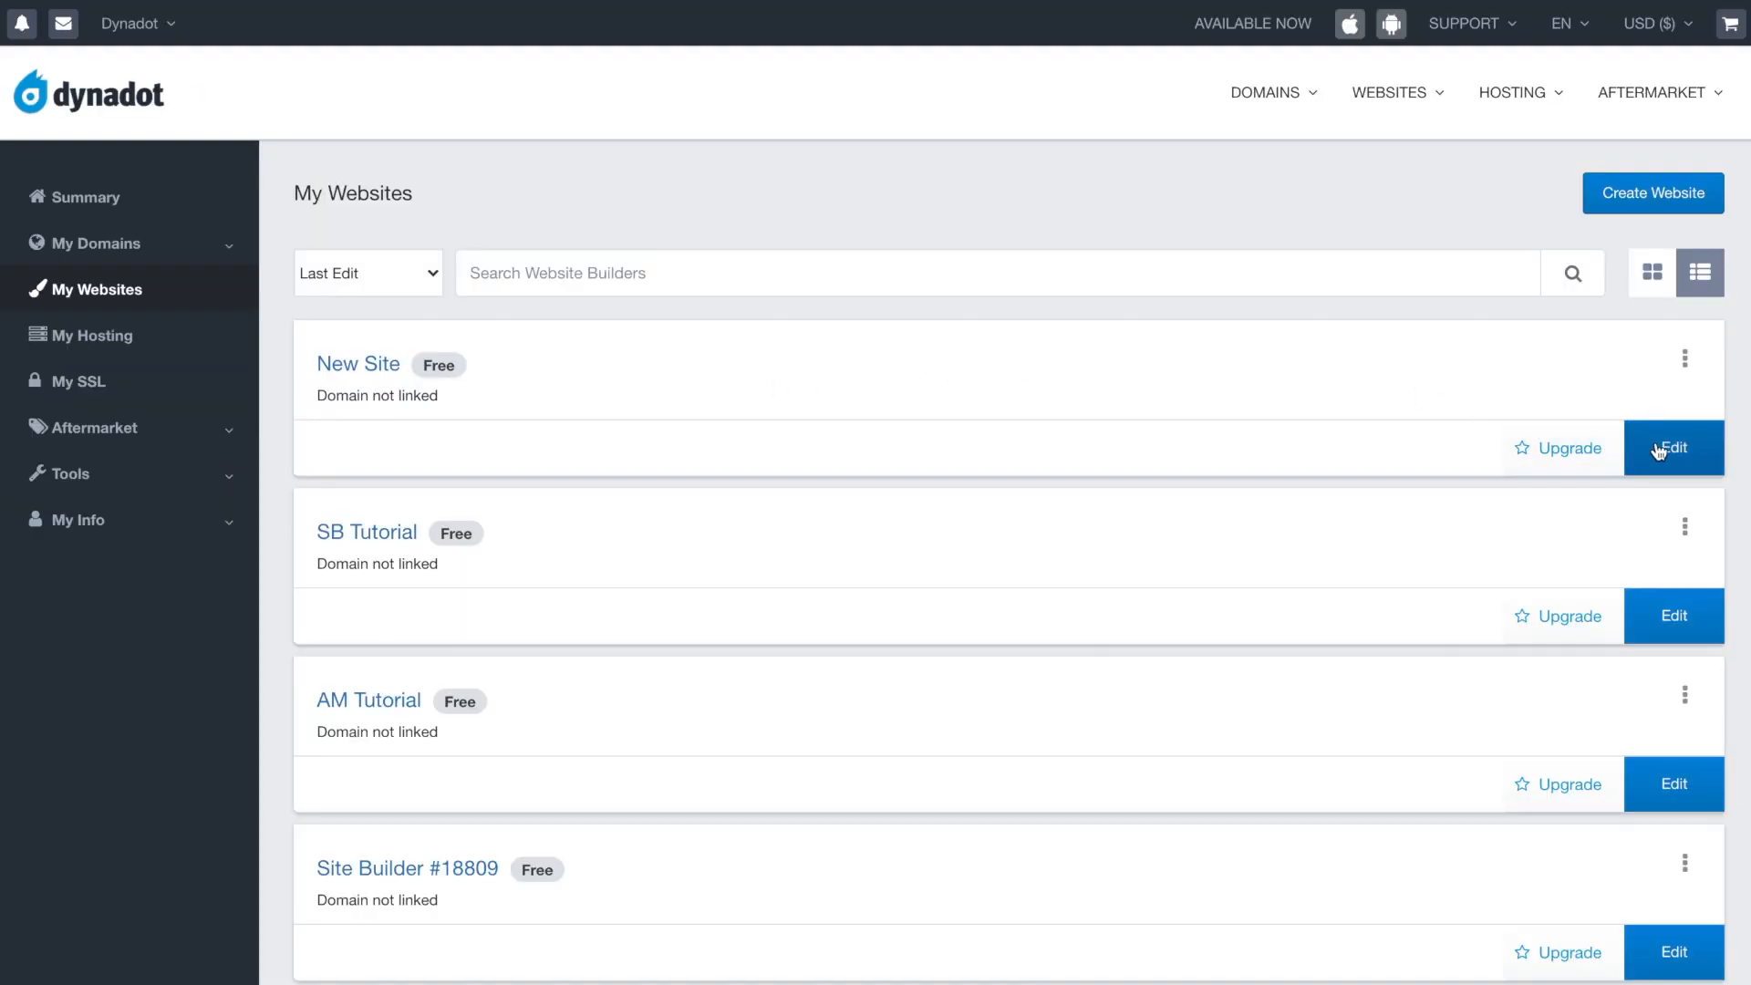
left_click(1674, 448)
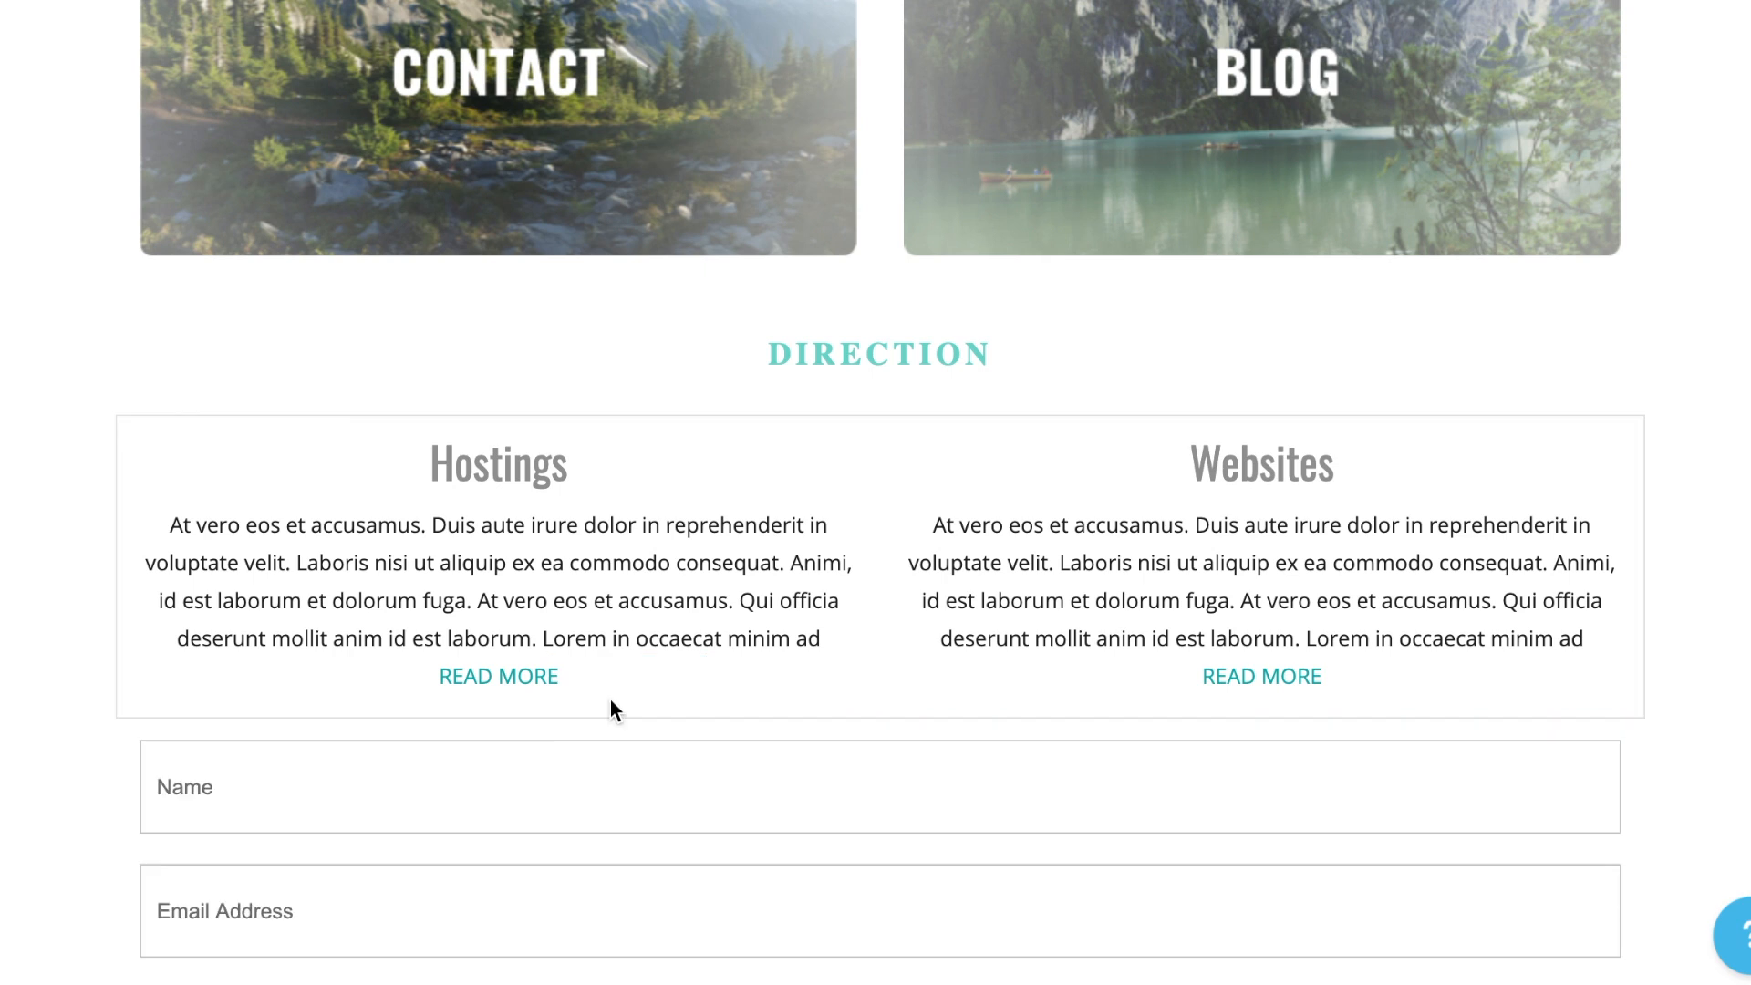
Step: Place a contact form with Name, Email Address and Message fields beneath the DIRECTION heading and save
scroll("down", 3)
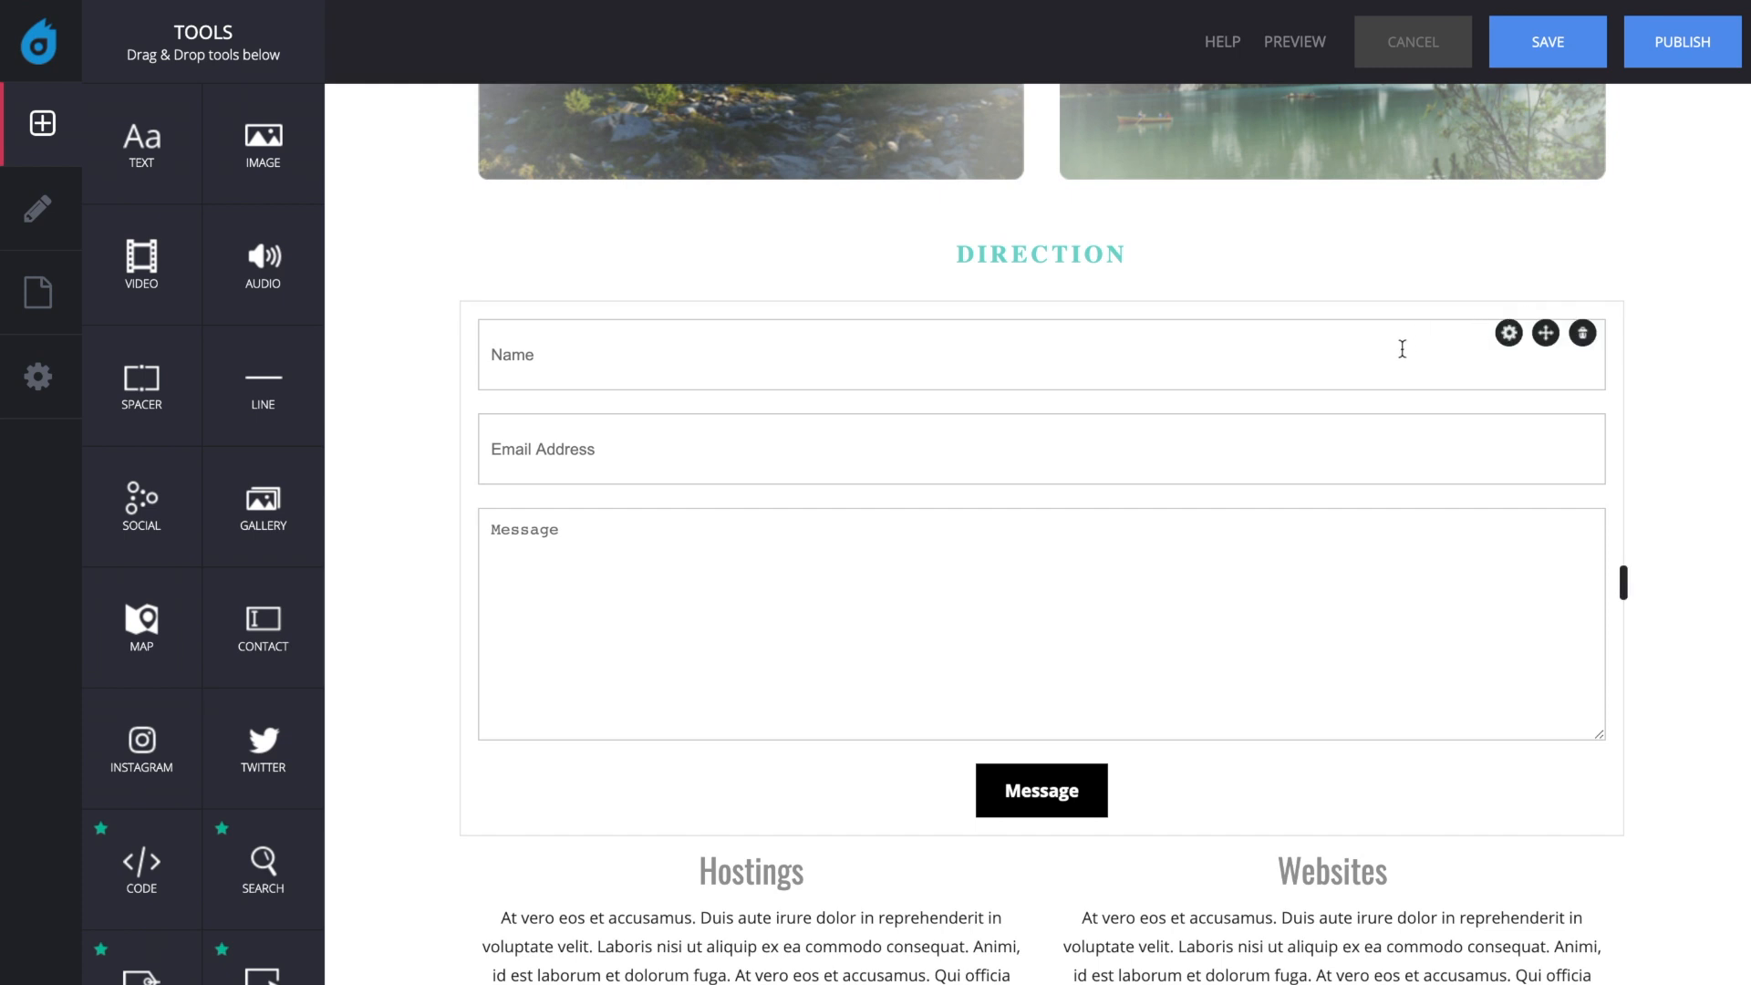
mouse_move(1394, 389)
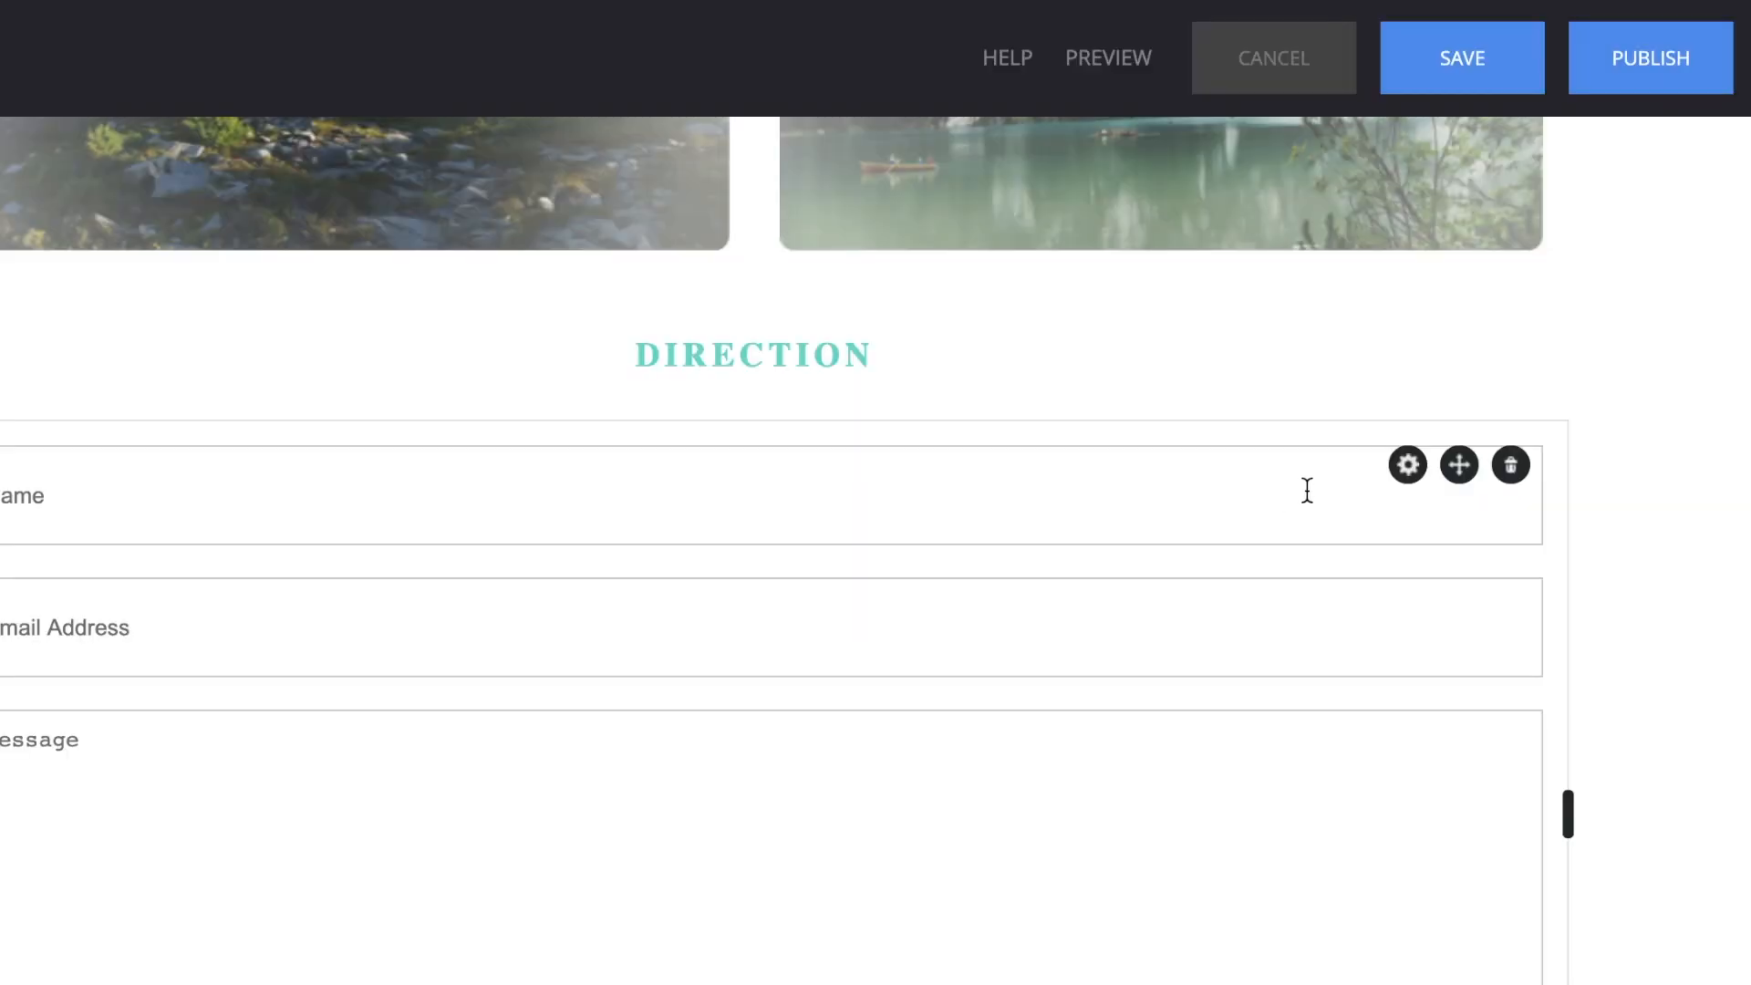
left_click(1462, 57)
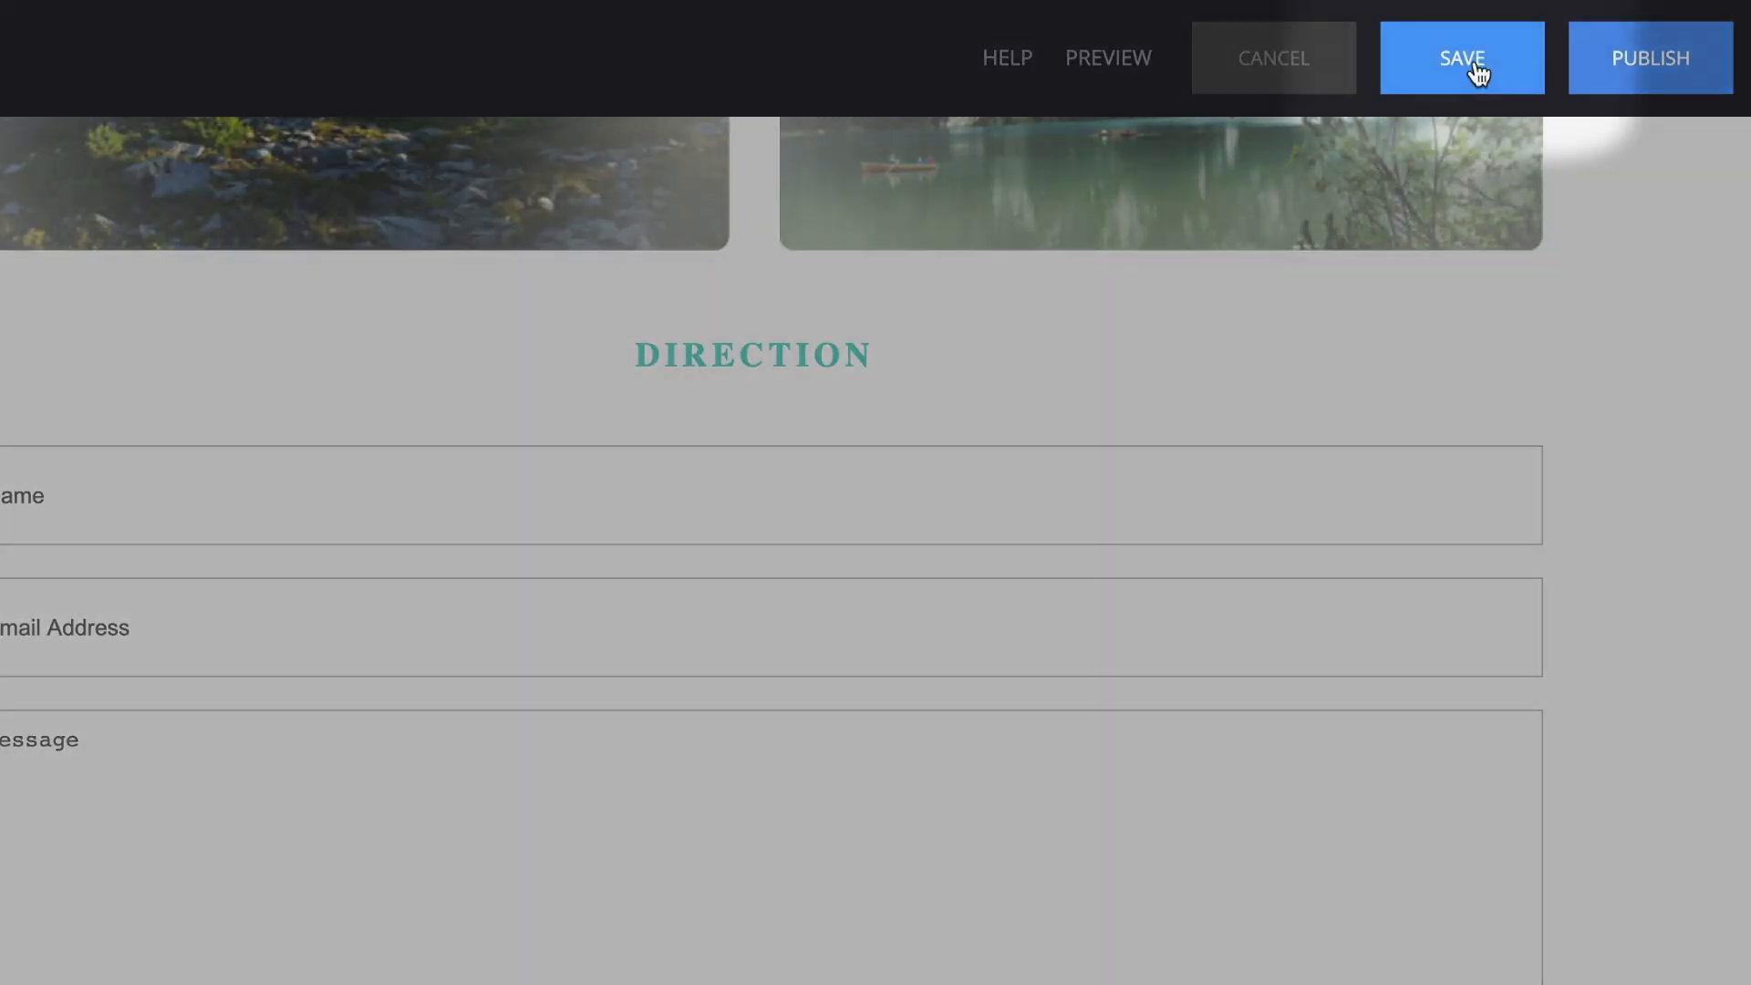
Step: Confirm the save so the editor reloads with the changes
left_click(1462, 56)
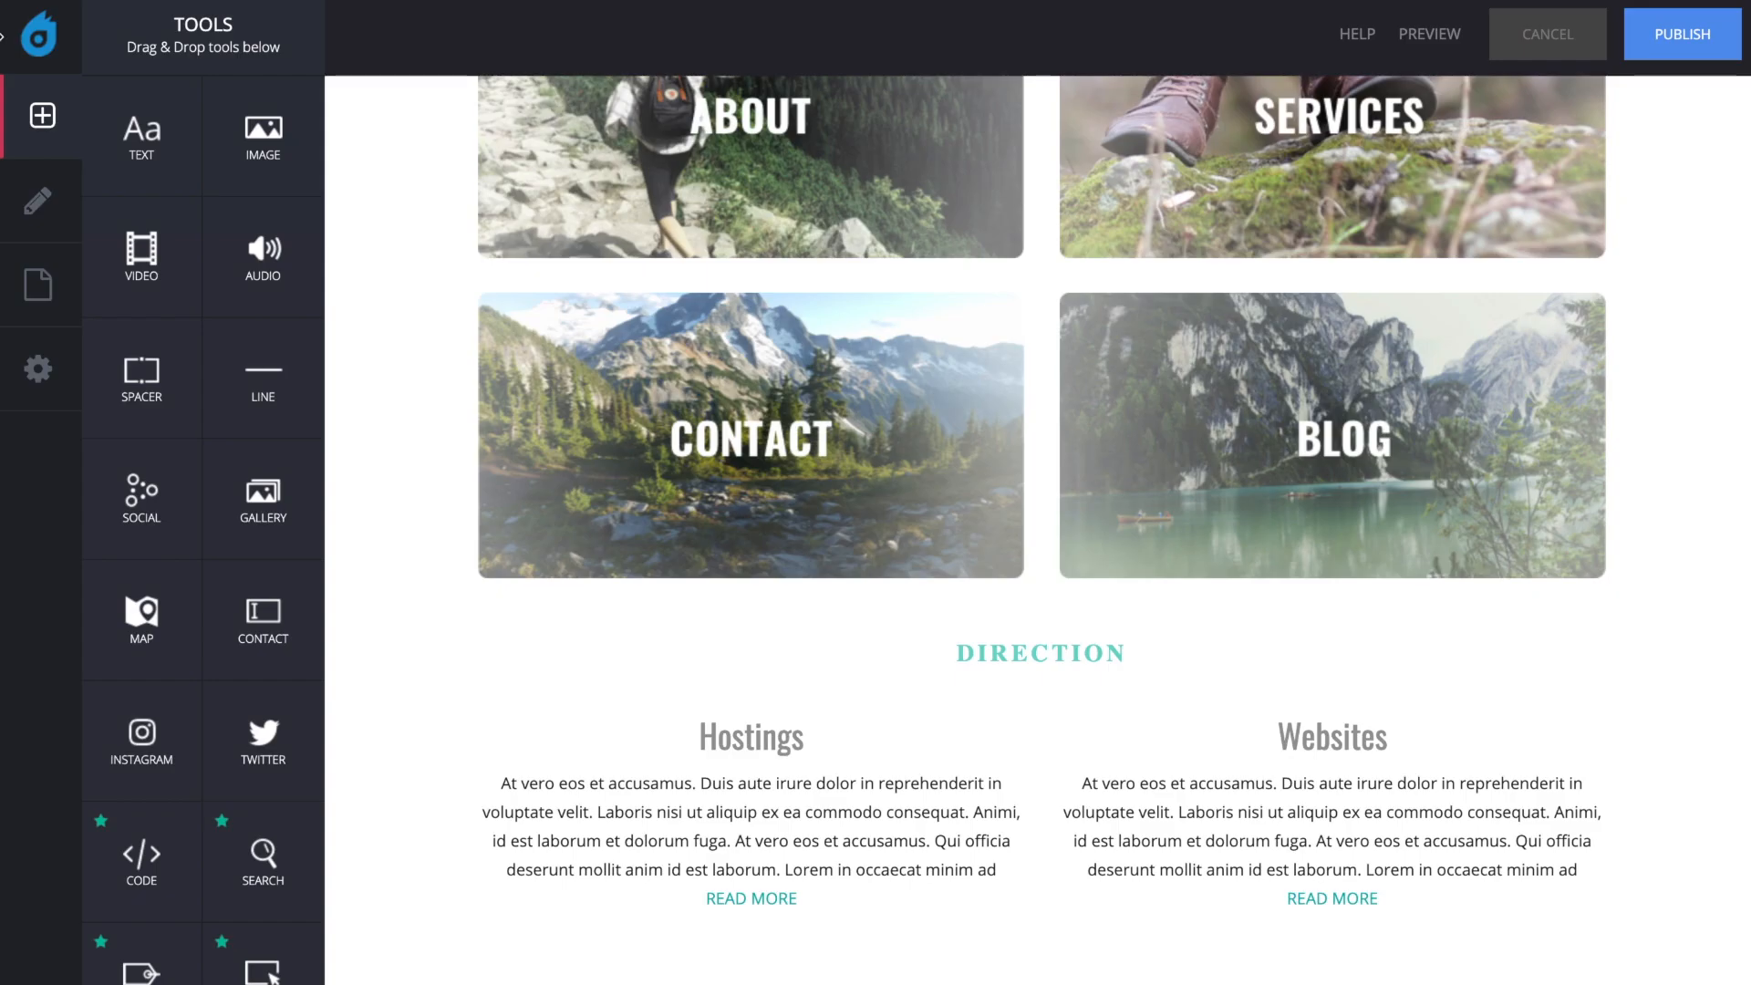
mouse_move(11, 281)
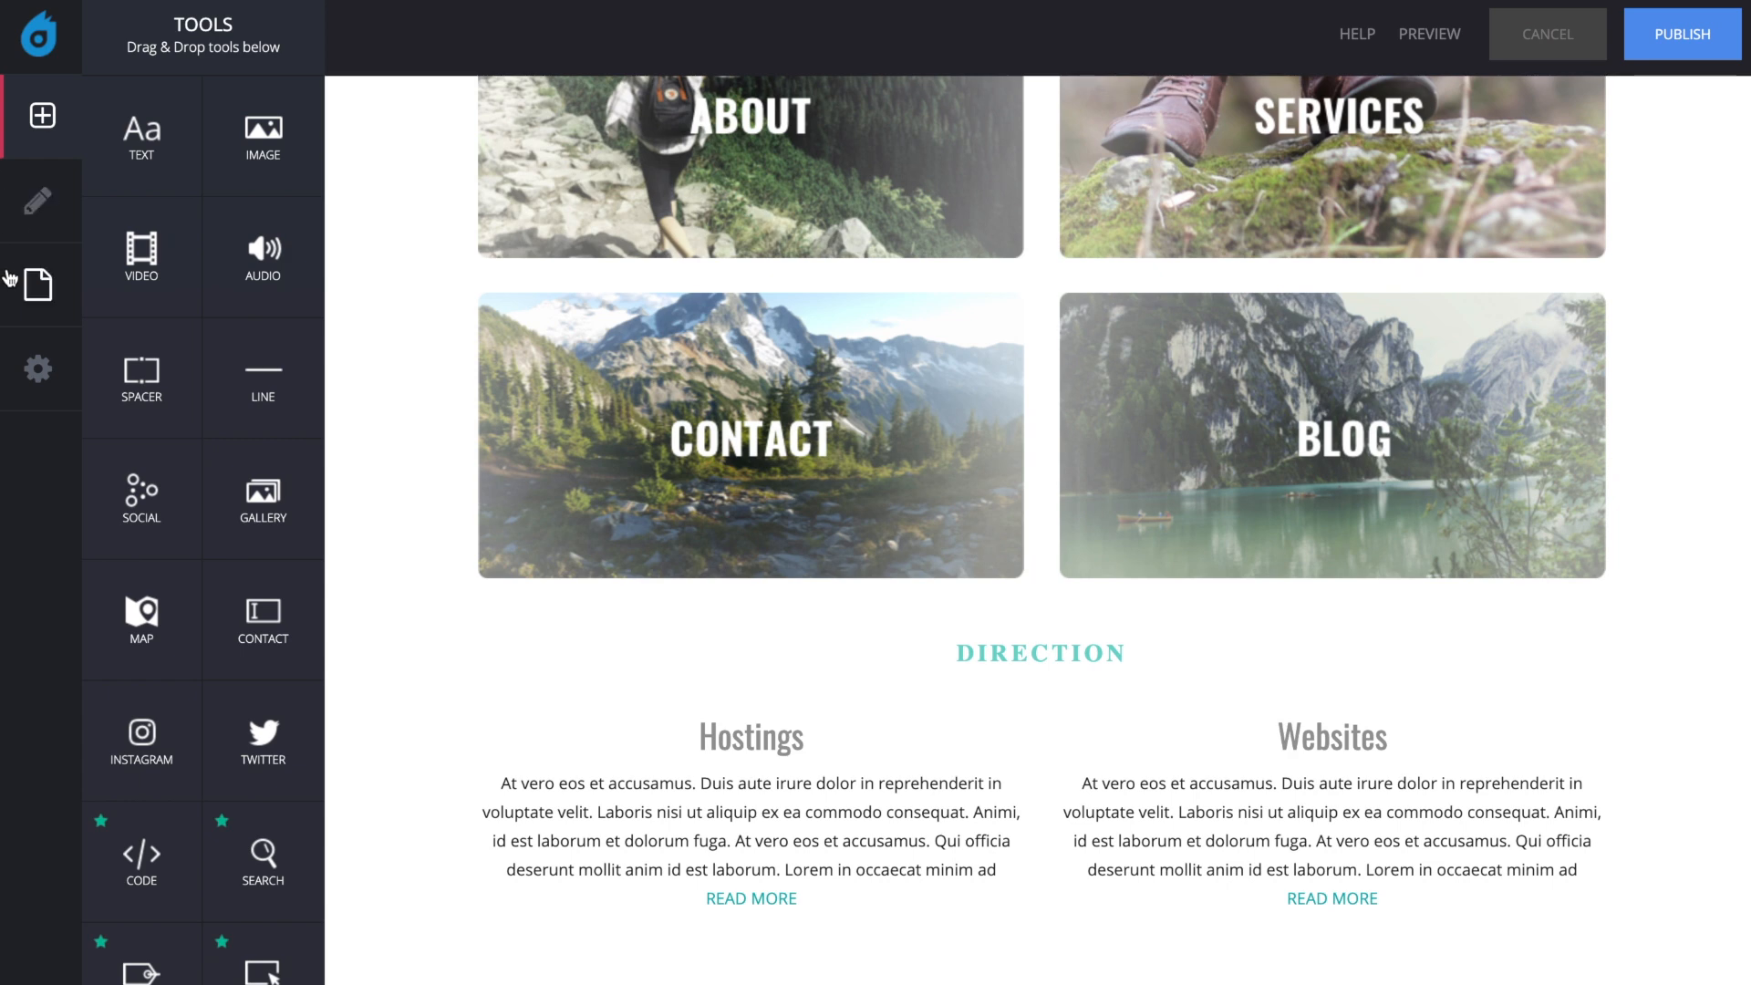
left_click(41, 369)
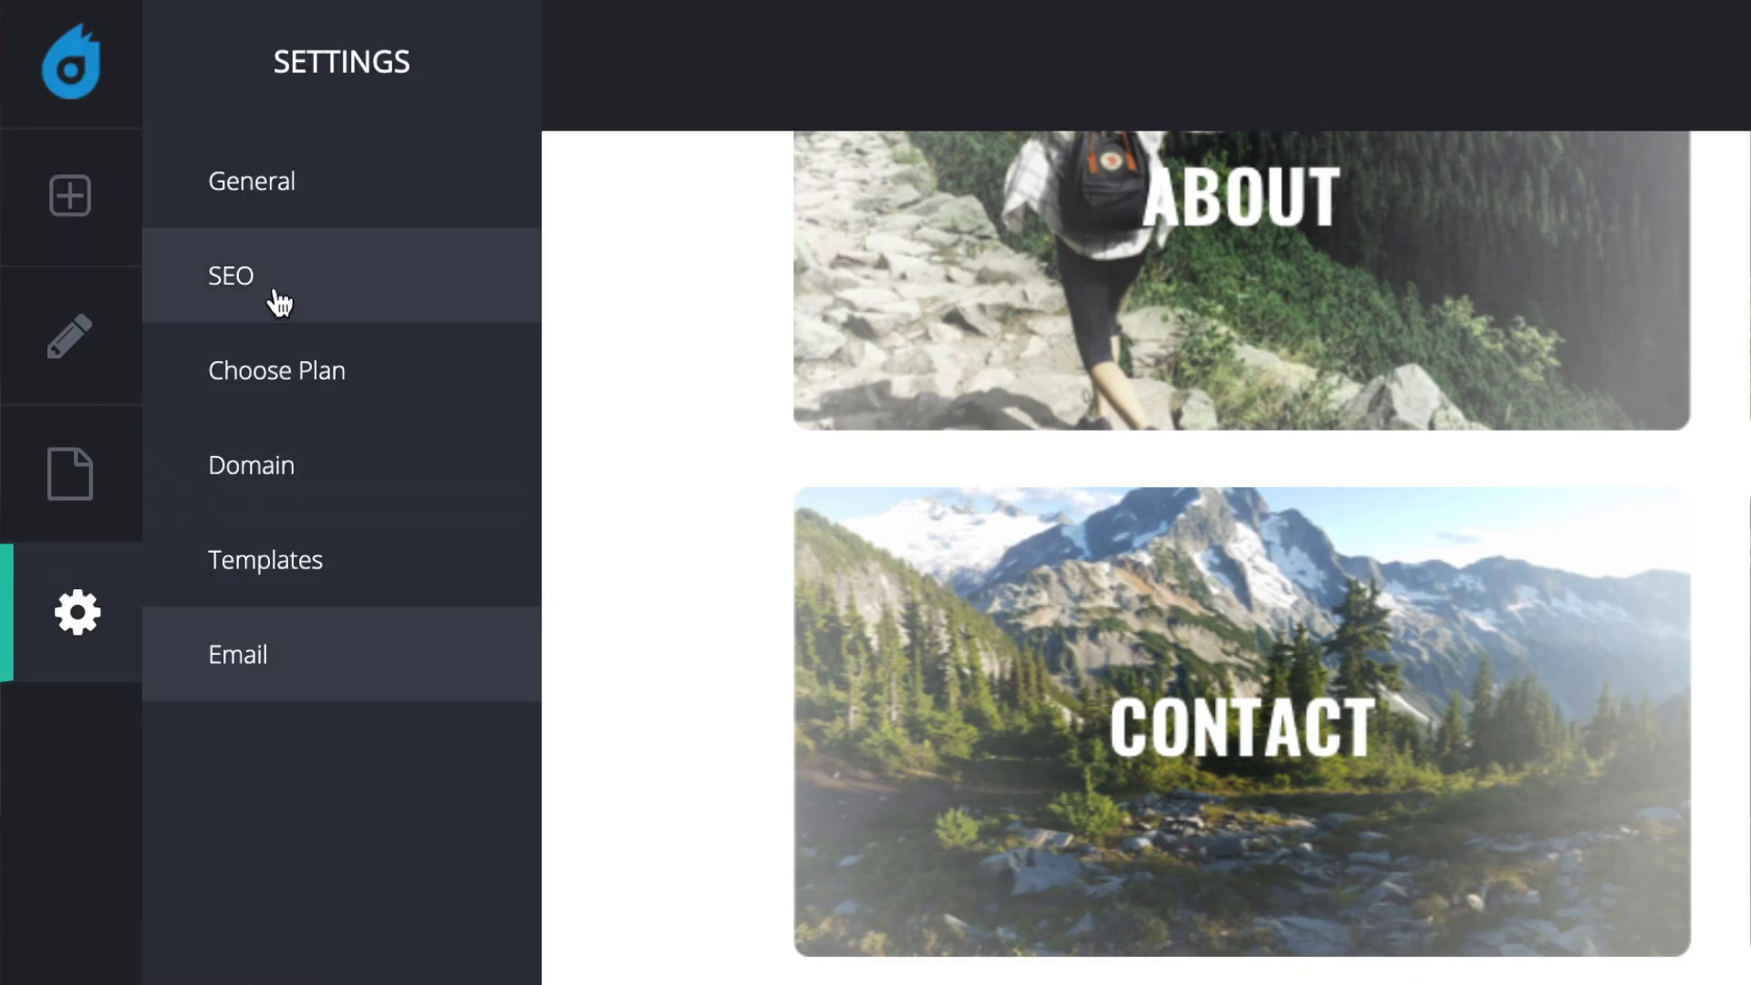
left_click(252, 180)
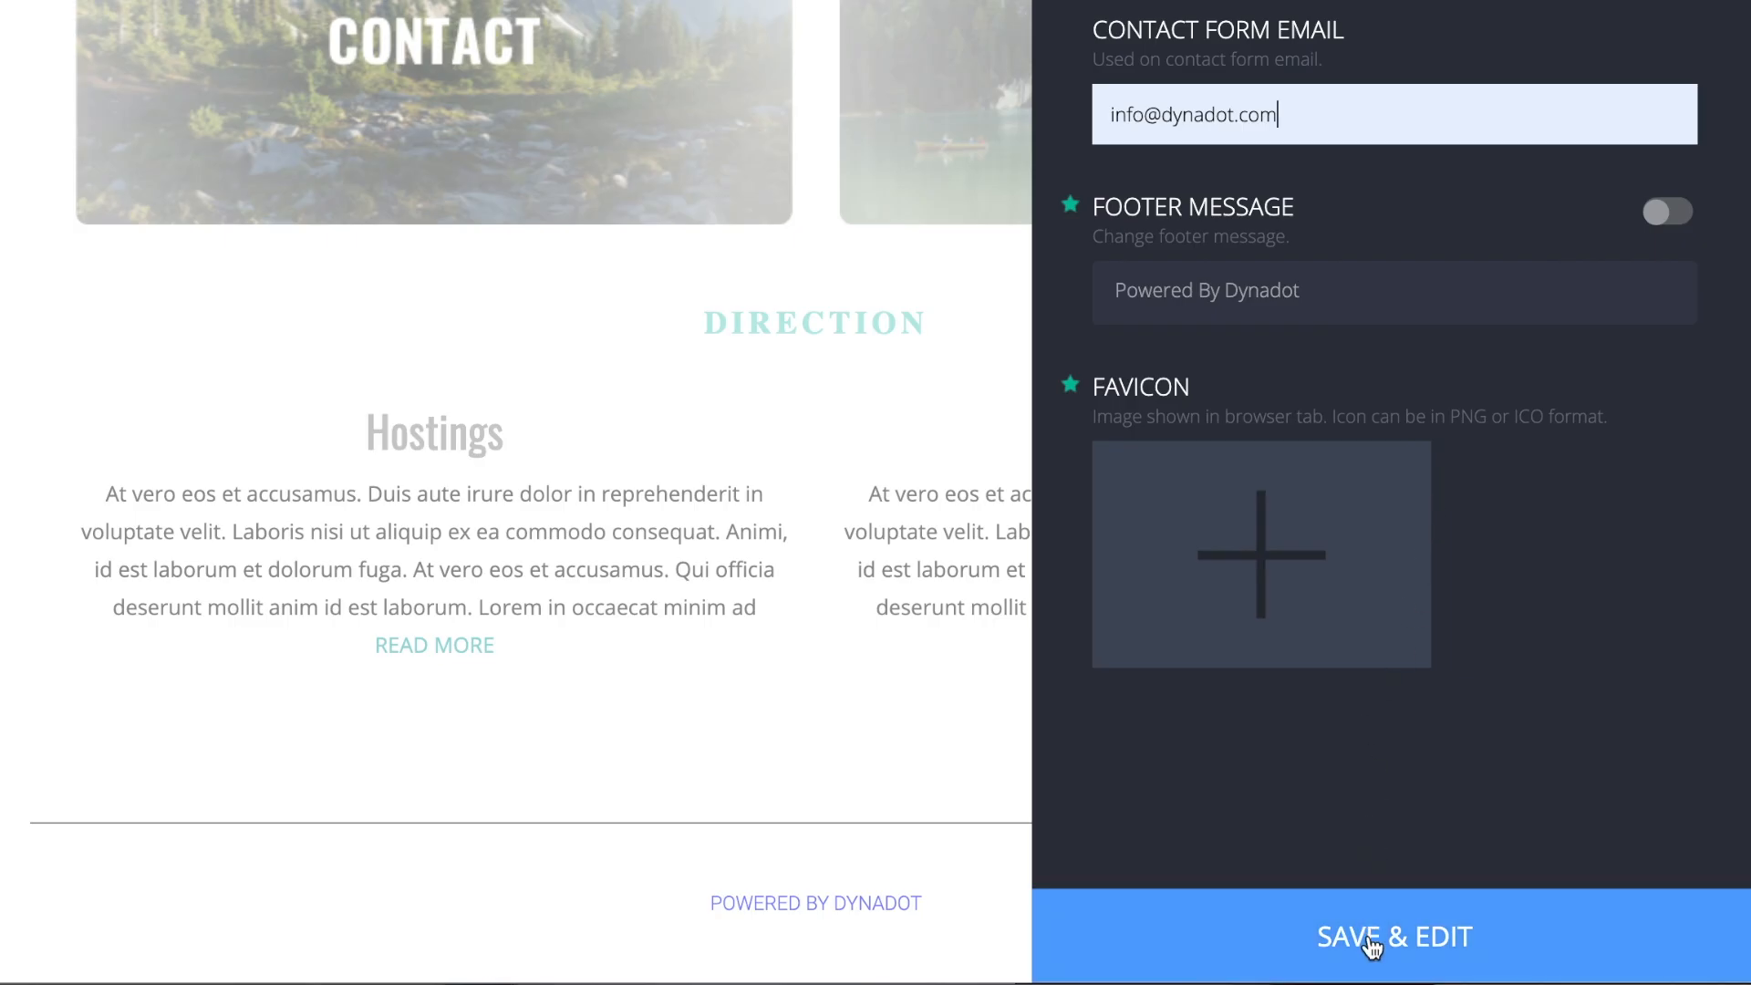
left_click(1372, 942)
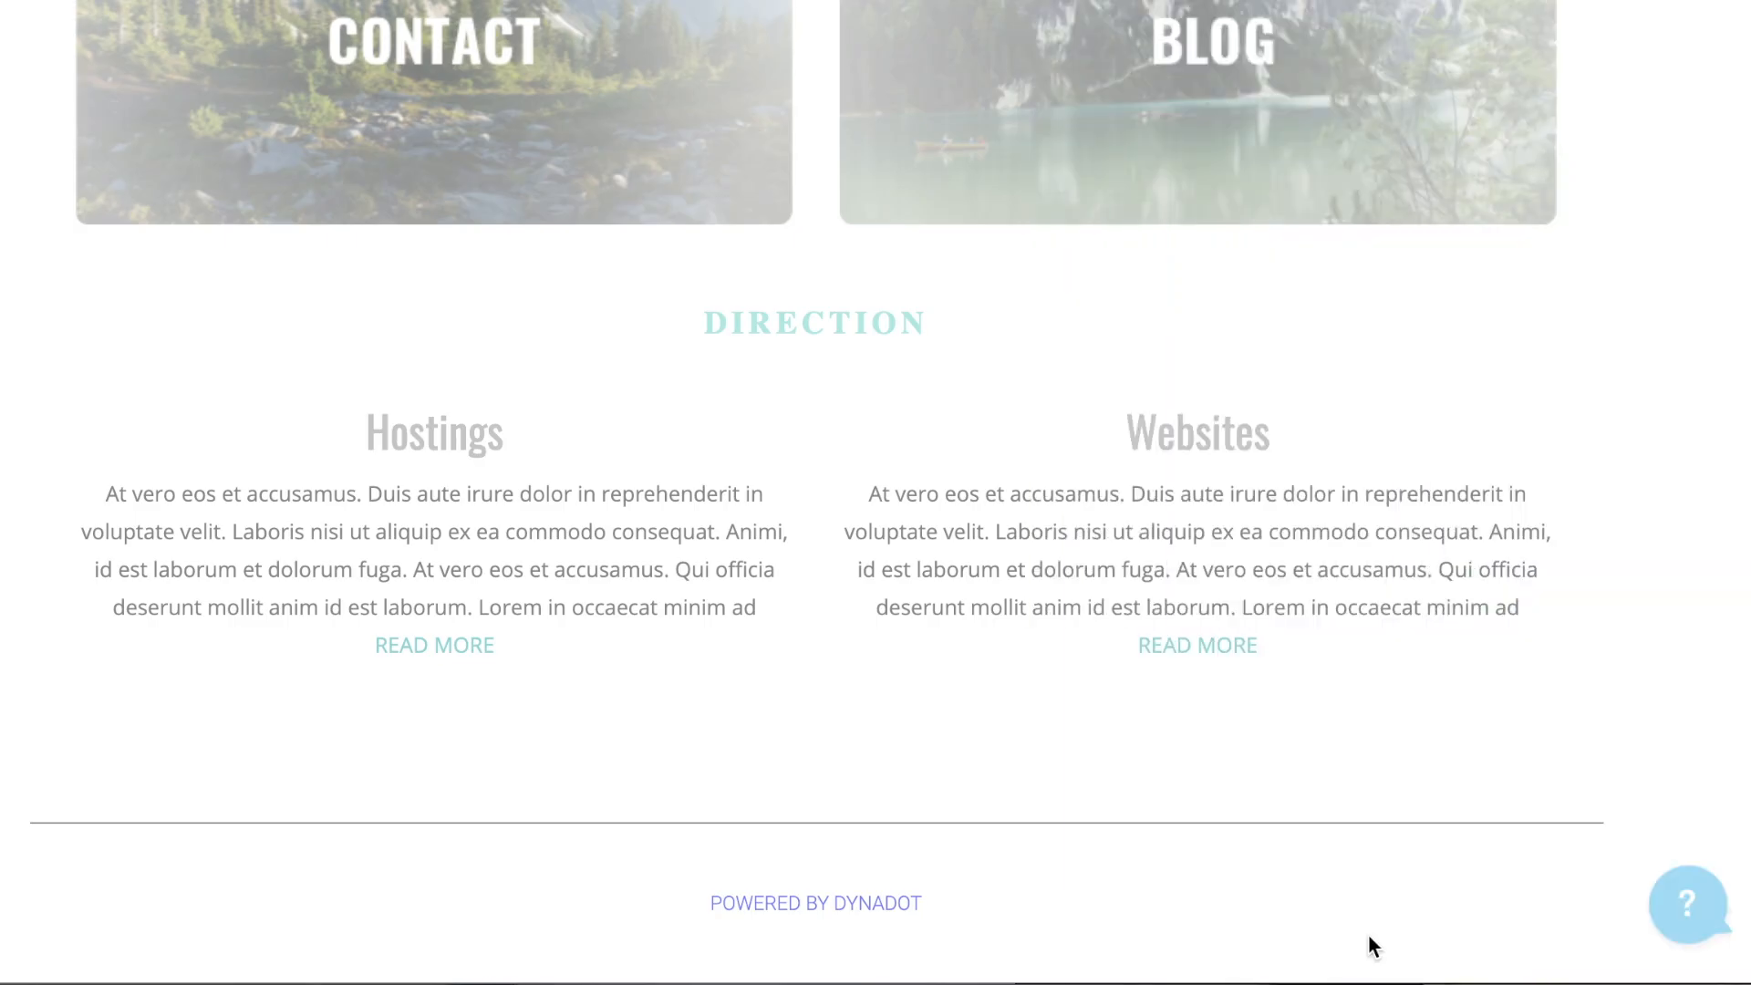